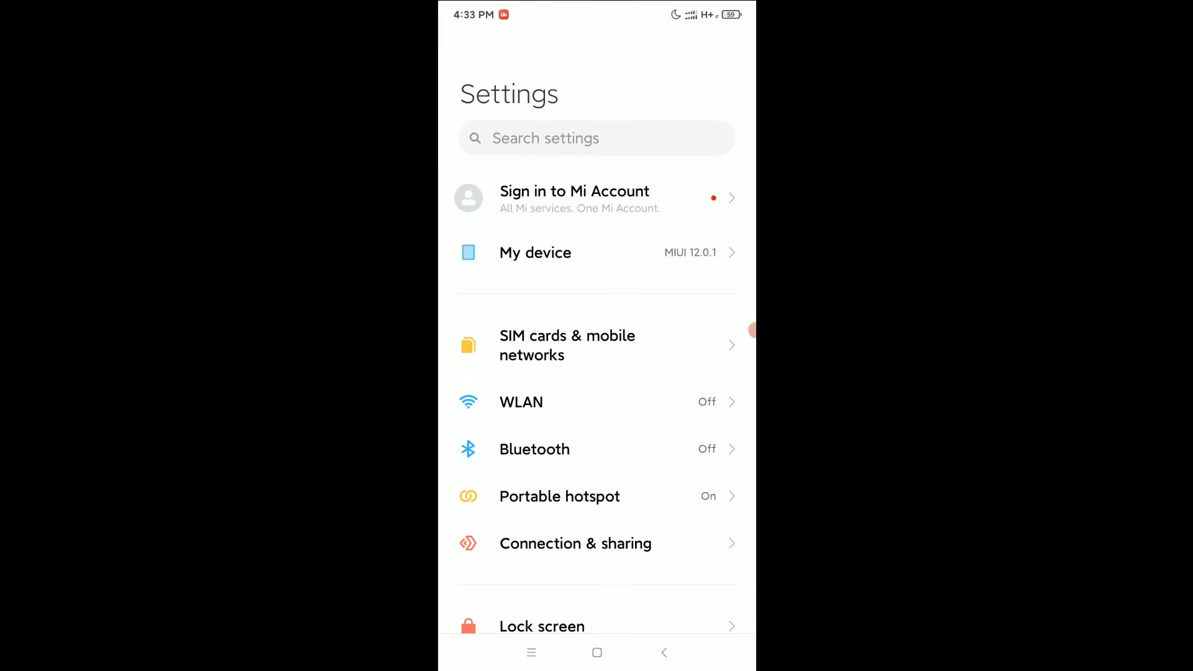
Reach the Apps section from the main Settings list
scroll(down, 3)
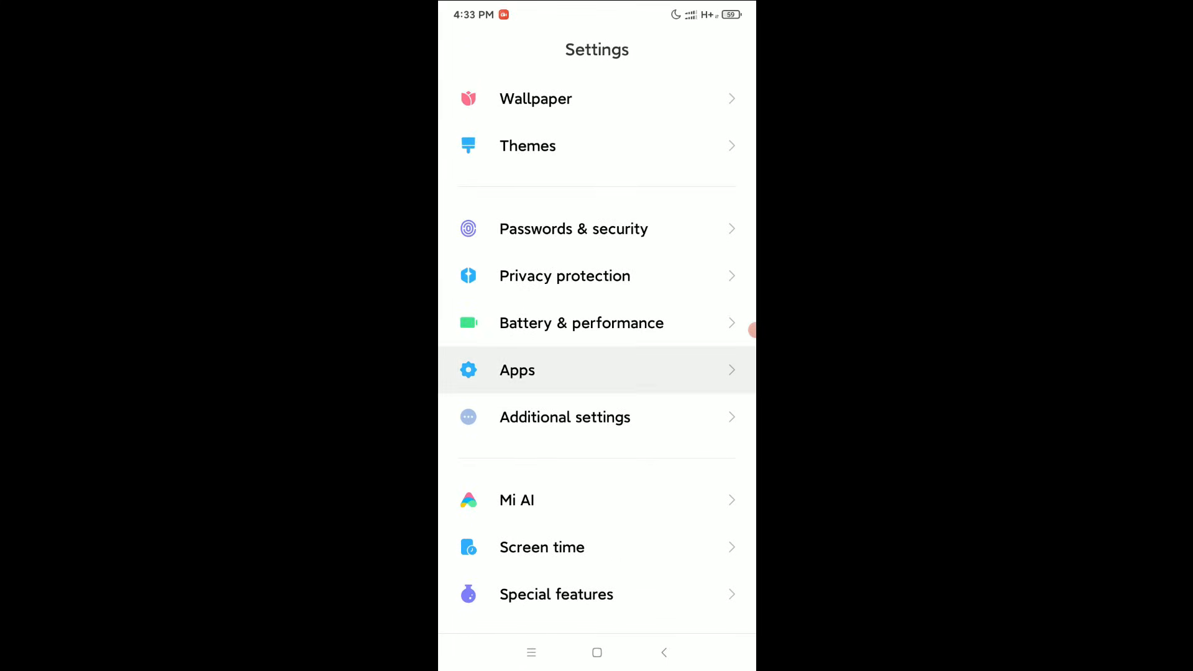
click(517, 370)
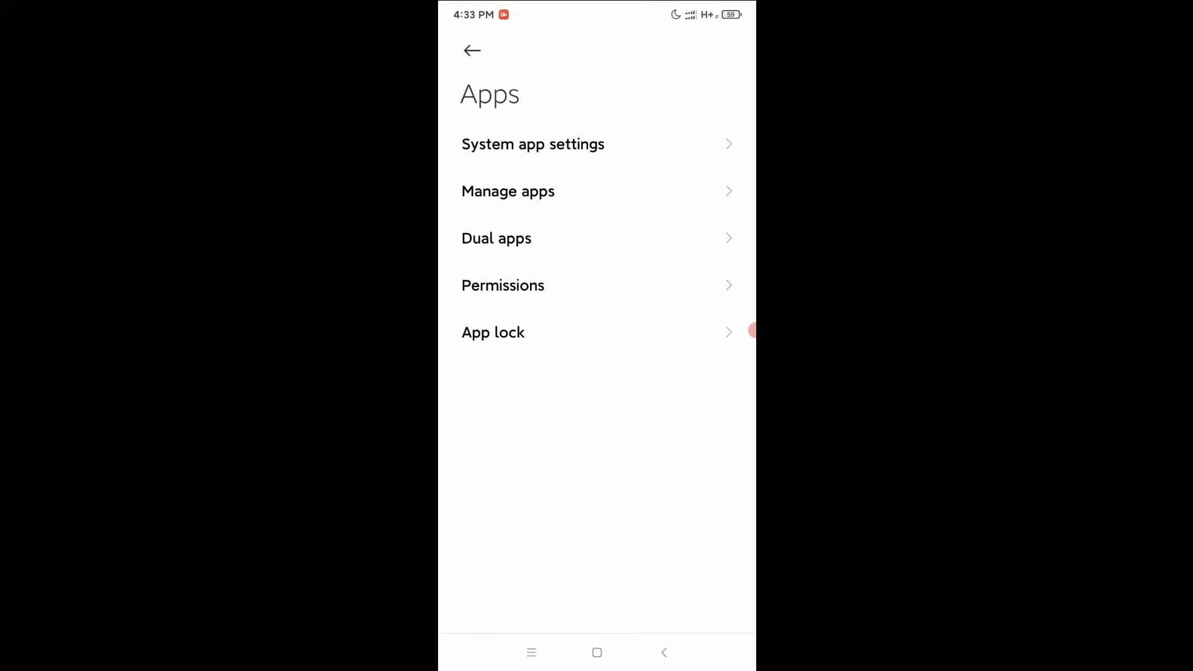
Enable the TikTok dual app, turning on the Google services dual app it requires
click(496, 238)
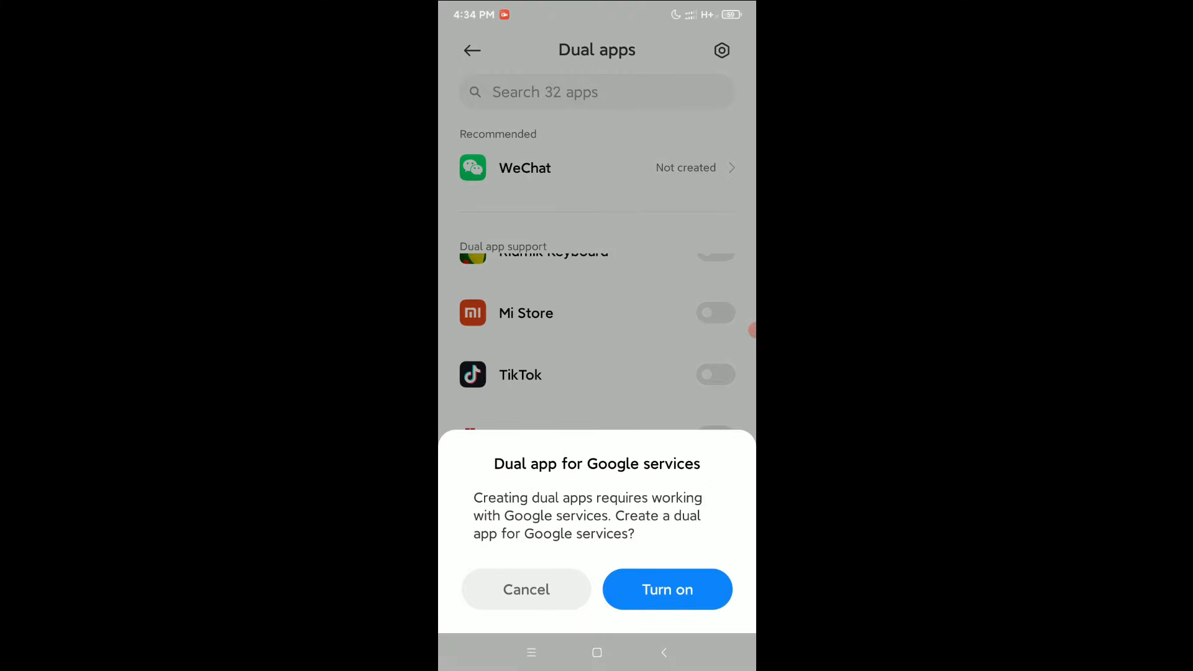
click(524, 589)
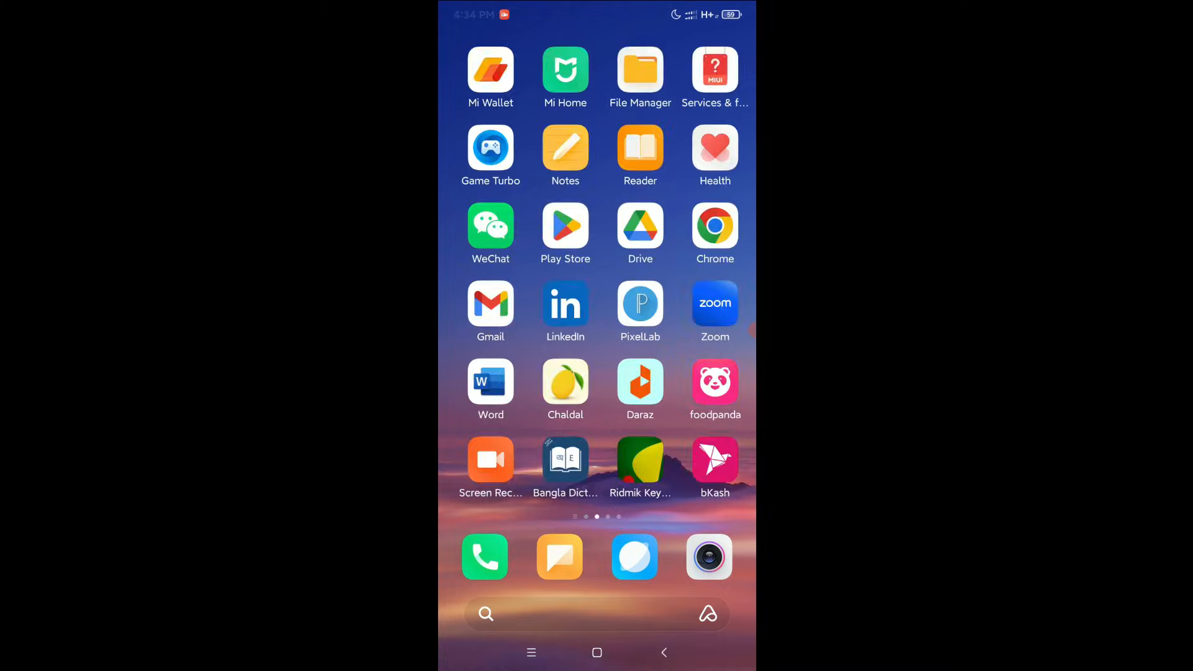
Swipe to the home-screen page showing the second, badged TikTok icon
scroll(left, 3)
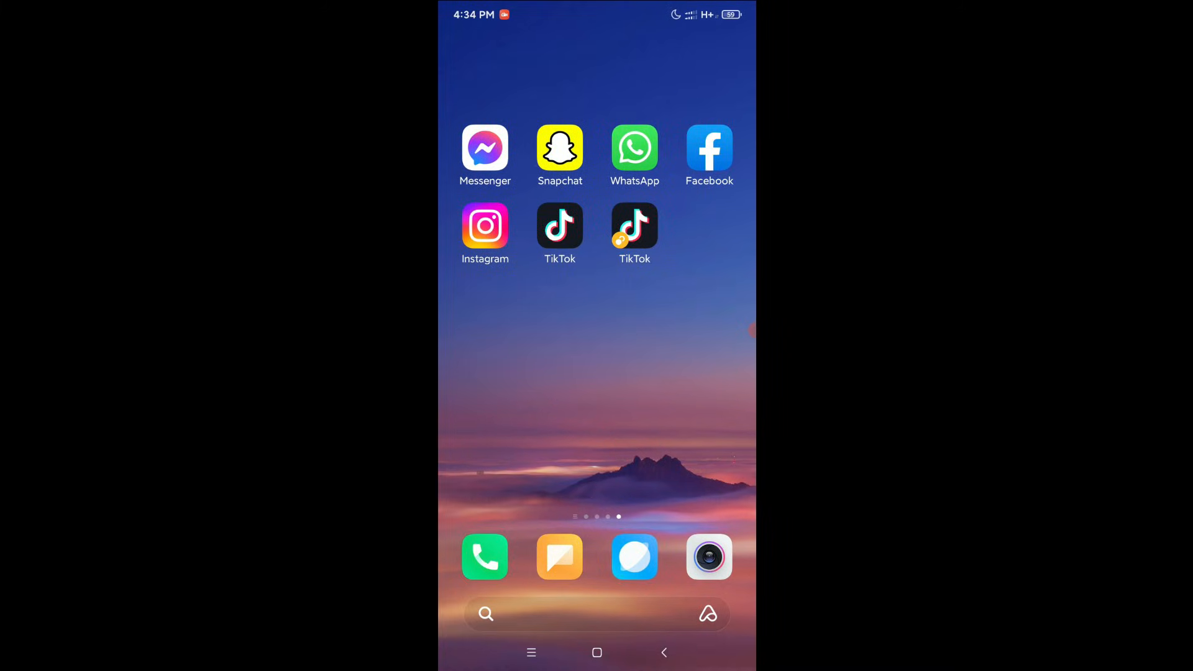